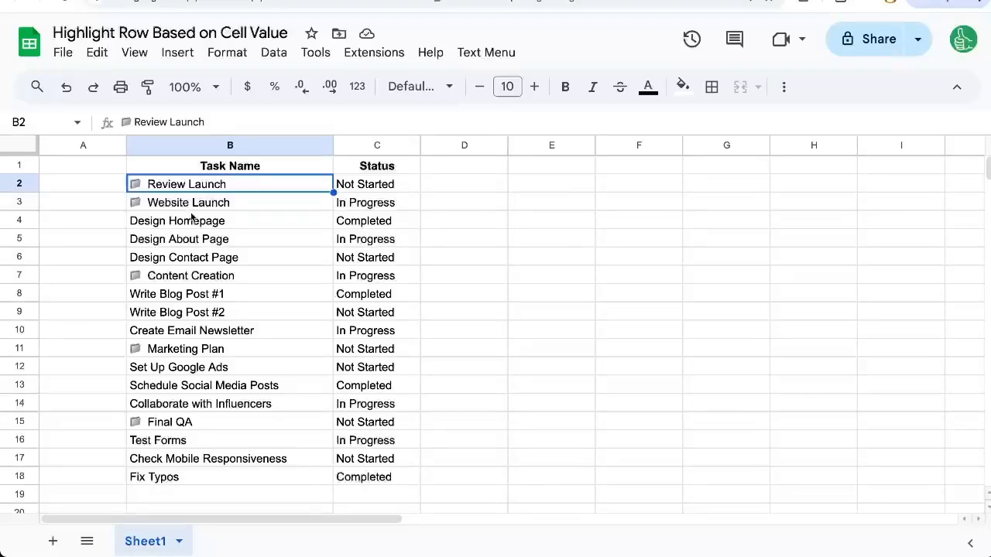
Remove the dropdown rule from the 17 status values in C2:C18, leaving plain text.
left_click(378, 183)
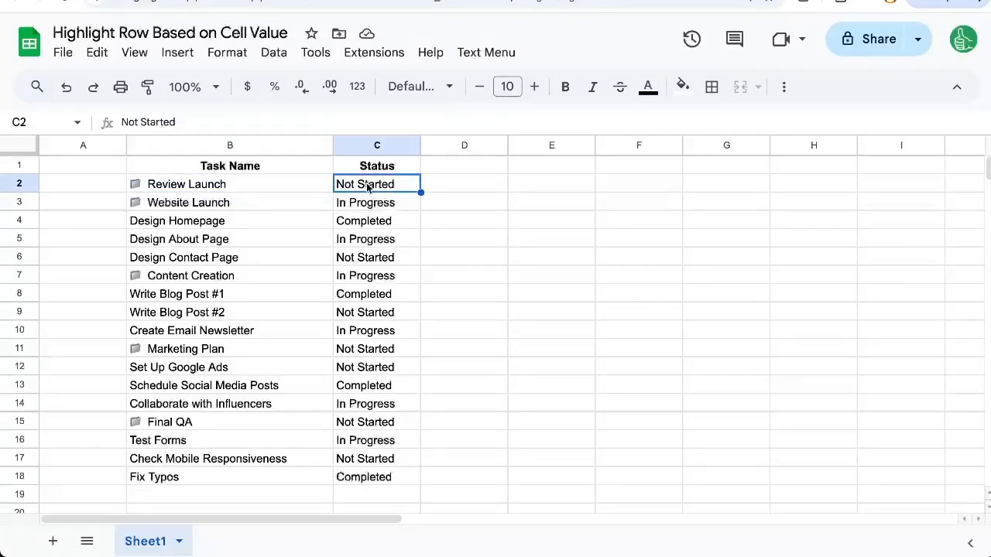
left_click_drag(378, 183, 378, 459)
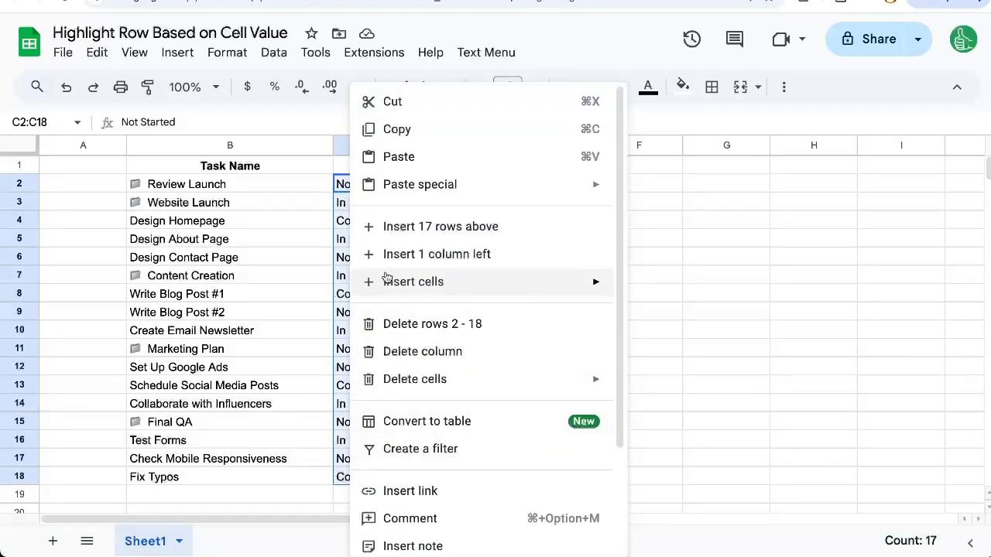
mouse_move(421, 350)
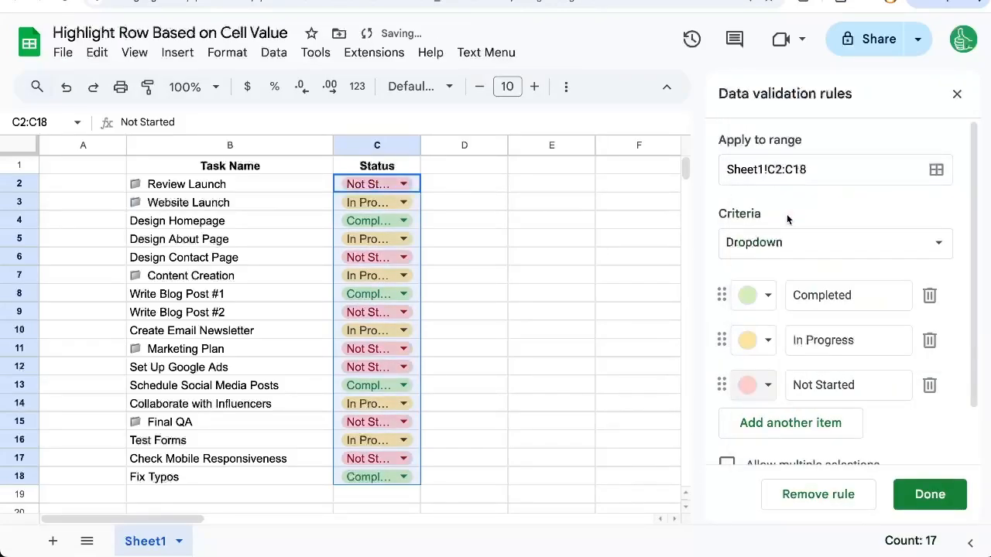
left_click(929, 494)
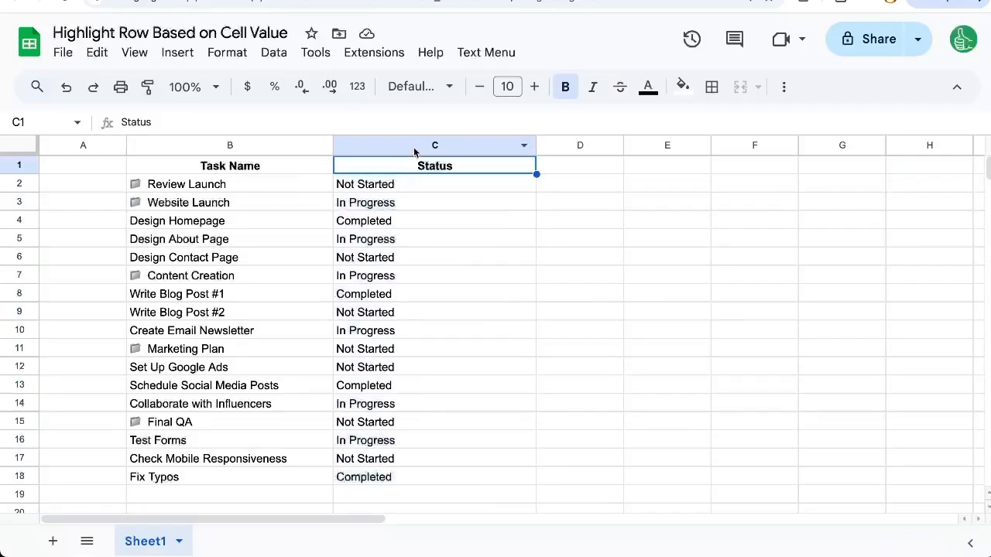
Create a conditional rule on column C: text contains 'Not Started' gets a red fill.
left_click(226, 53)
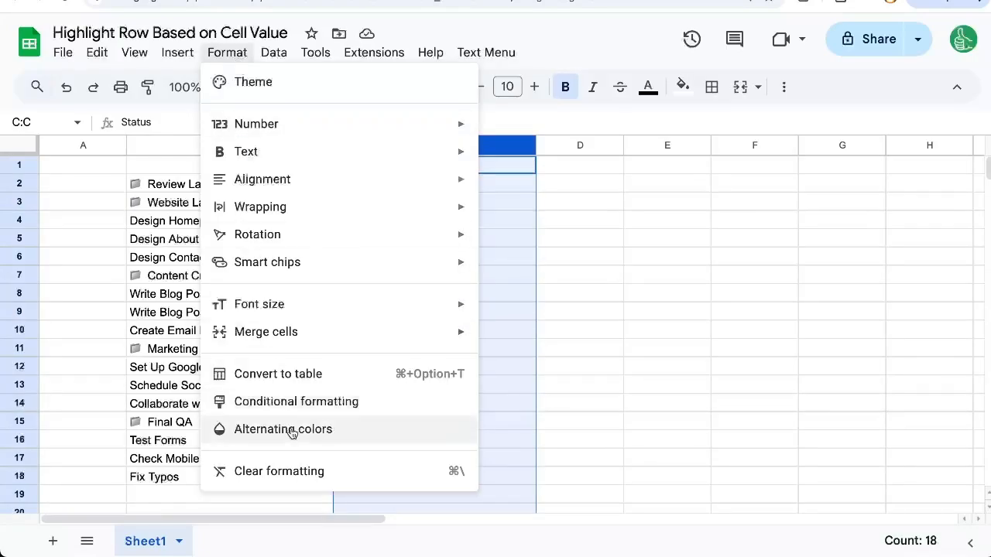
left_click(296, 401)
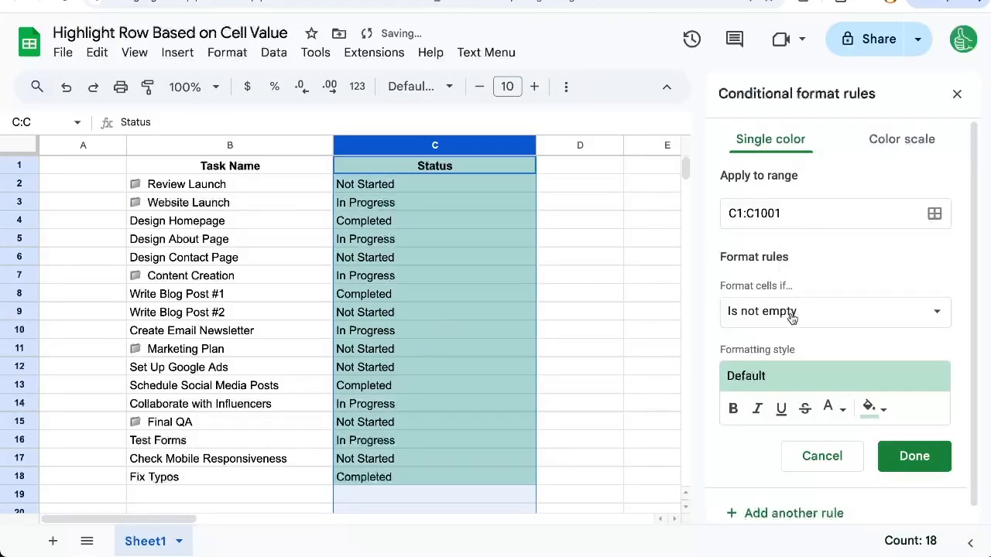
left_click(834, 311)
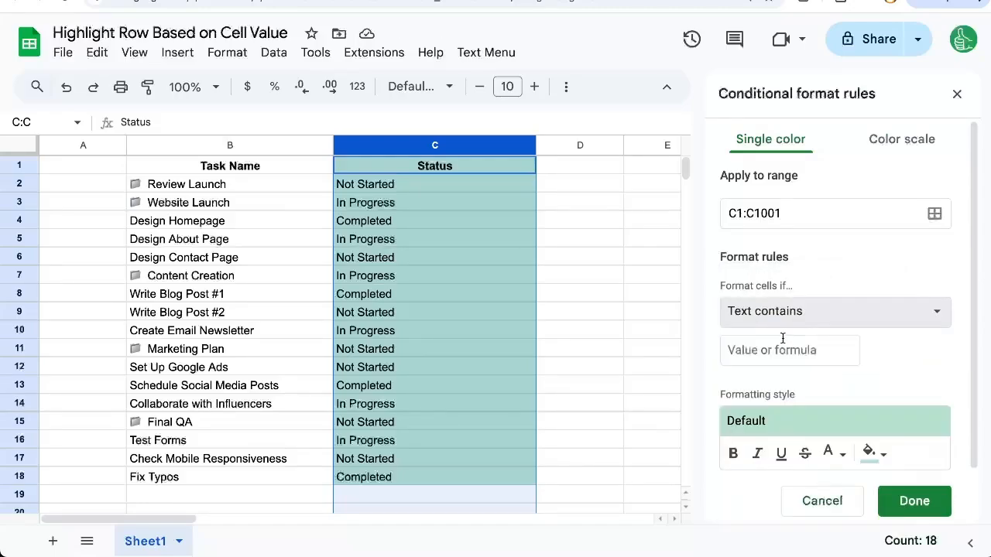
type("Not Started")
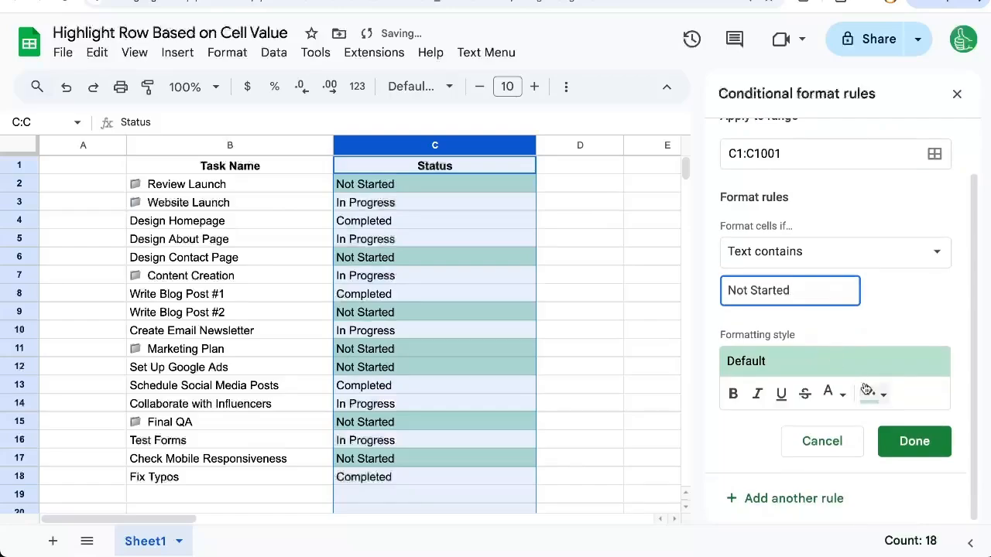
left_click(869, 394)
type("A:Z")
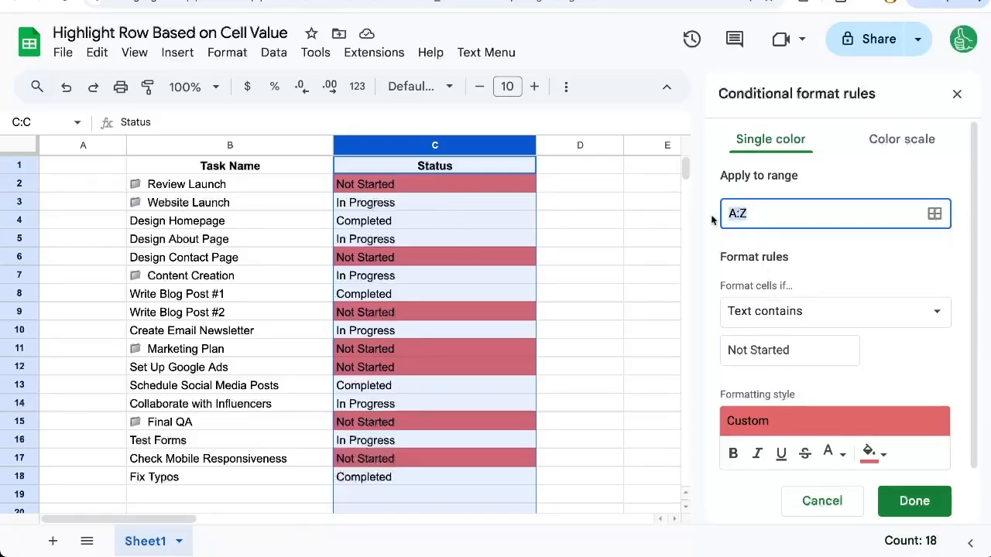
Switch the rule to custom formula =$C1="Not Started" over A1:Z1001 and save it.
left_click(833, 310)
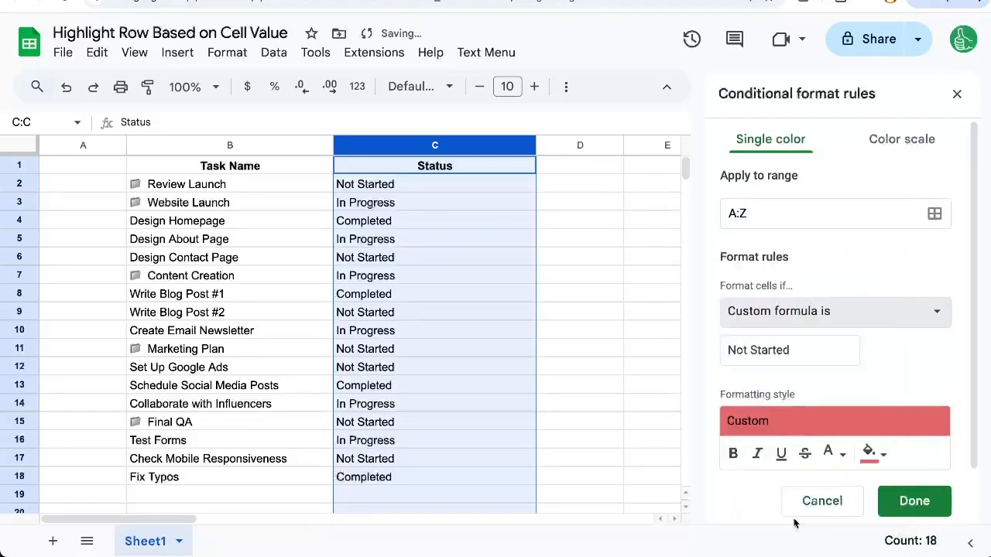
left_click(790, 350)
type("=A1=")
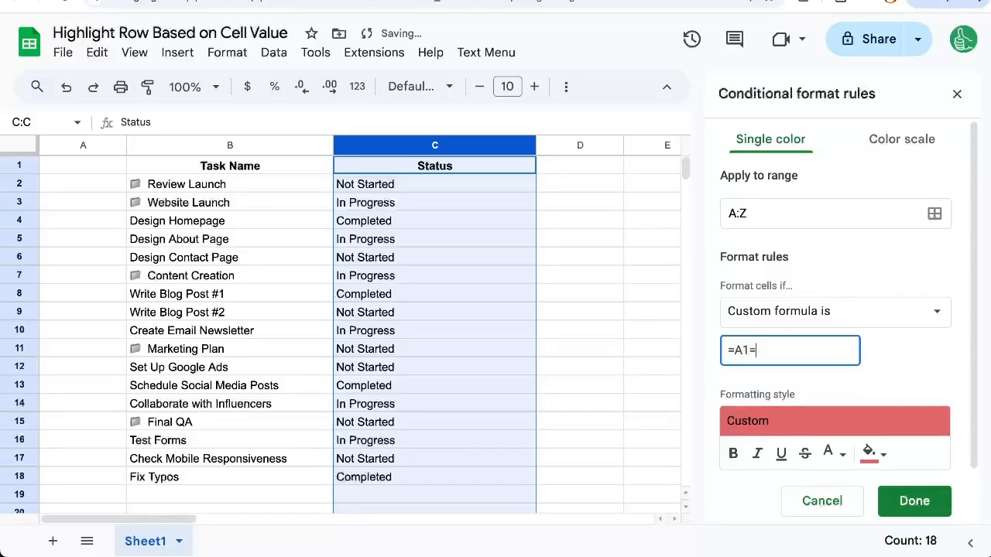
type("\"Not Started\"")
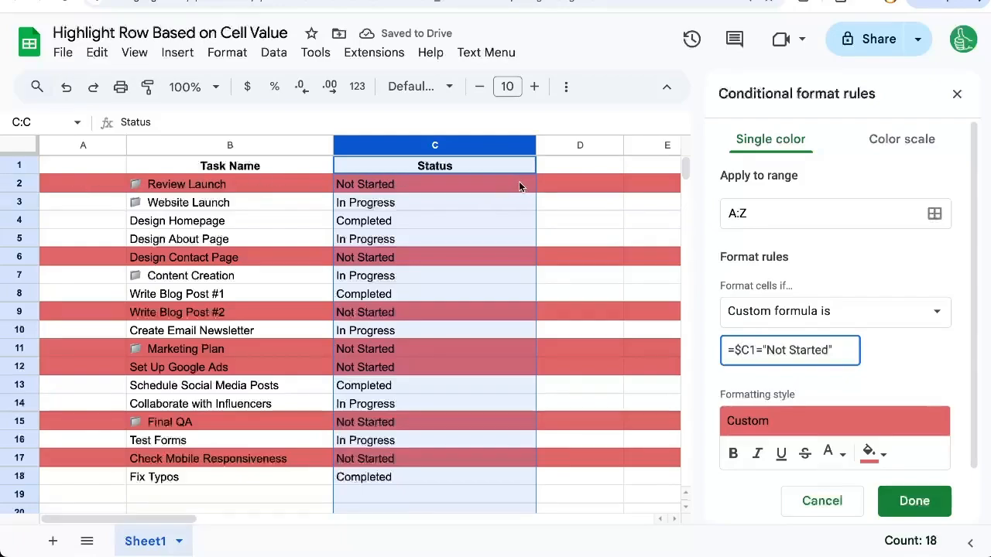
mouse_move(403, 316)
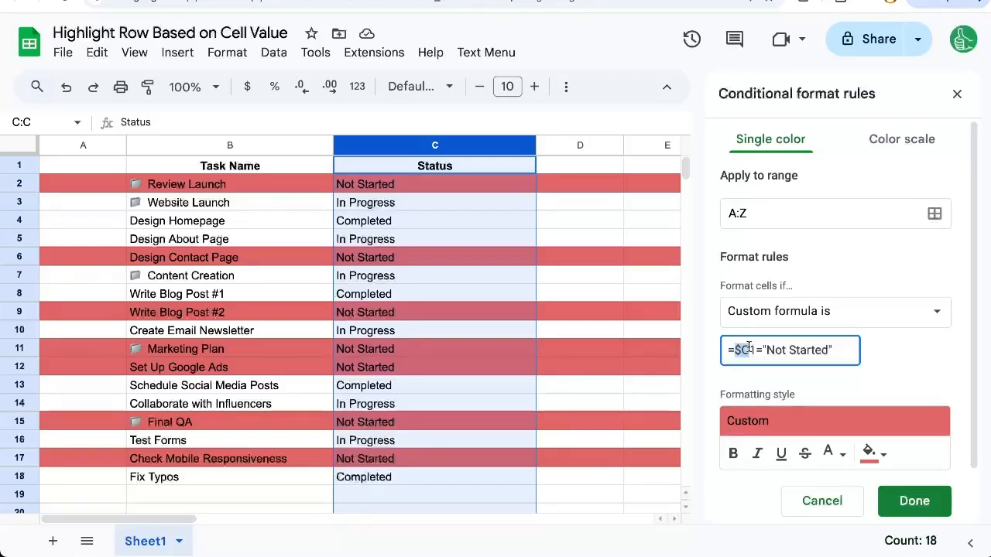
left_click(913, 502)
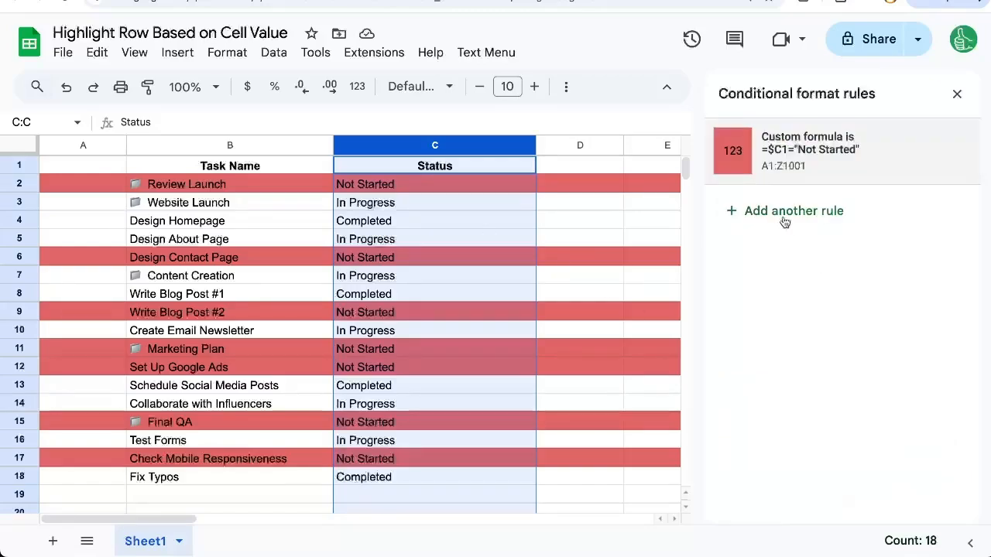
Add a second rule with custom formula =$C1="In Progress" and a yellow fill.
left_click(793, 211)
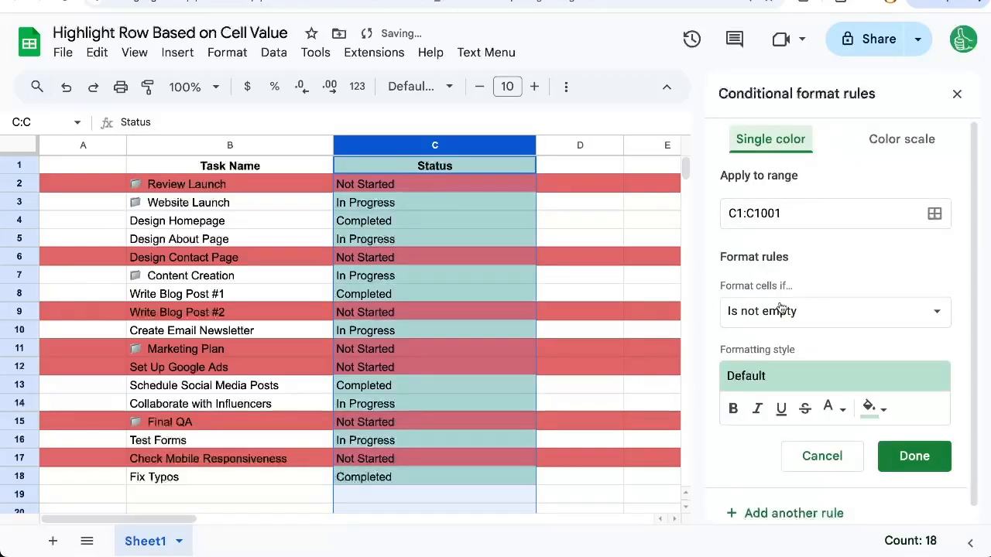
left_click(835, 310)
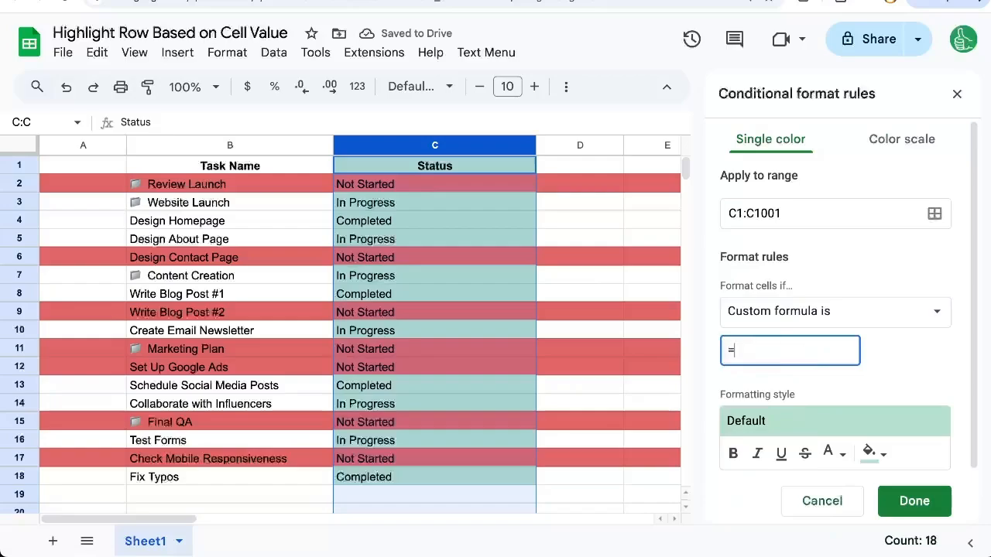
type("$C1")
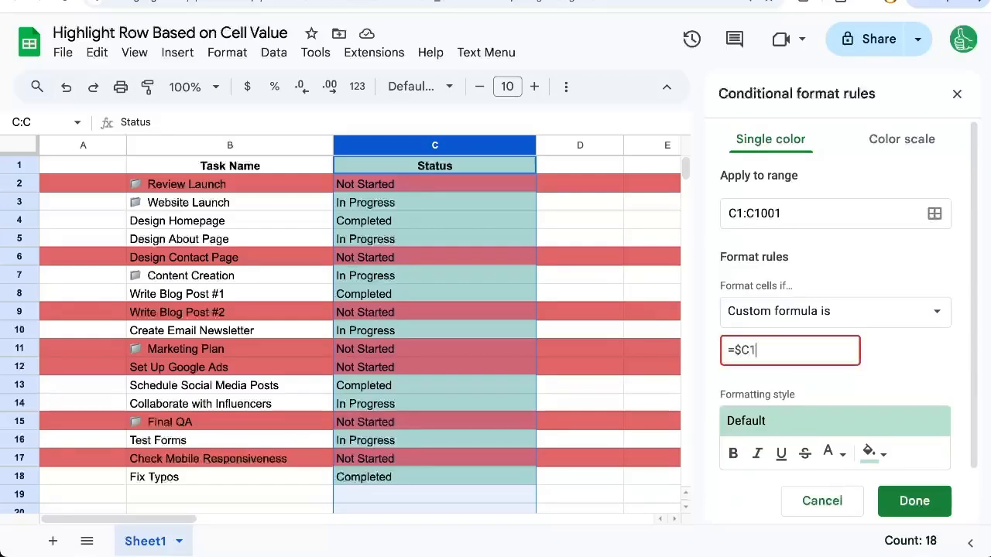
type("=\"In")
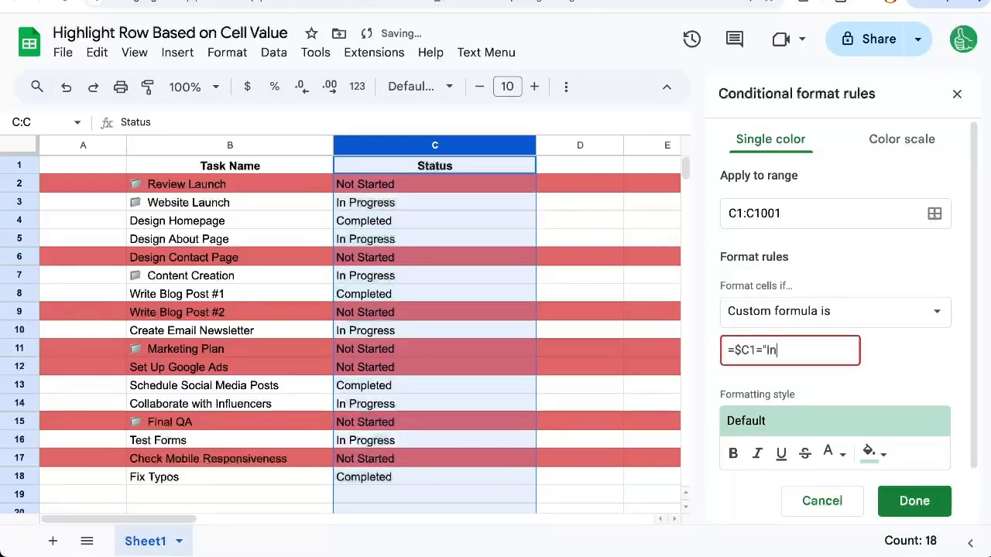
type("Progress\"")
left_click(835, 214)
type("A:Z")
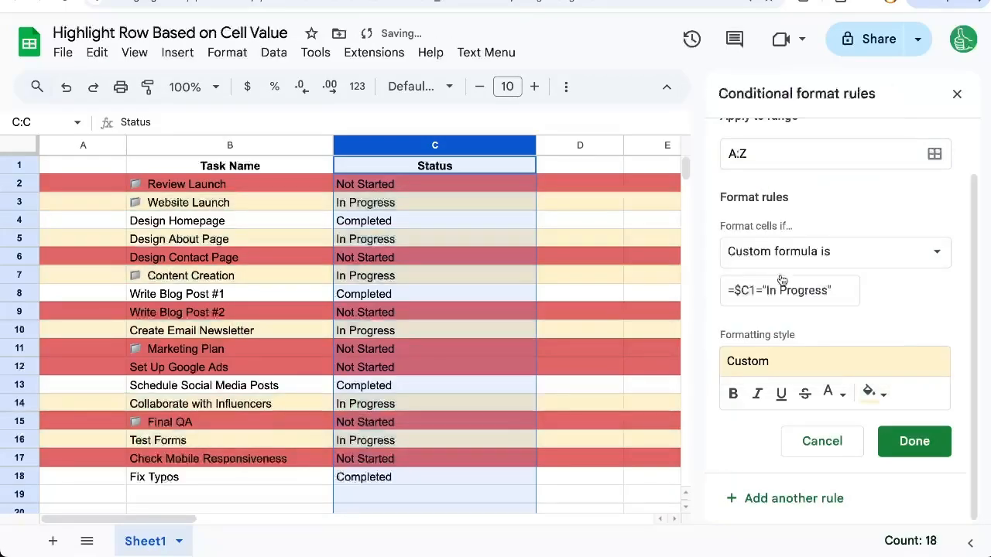
Set Website Launch's status in C3 to Not Started, turning its row red.
left_click(913, 442)
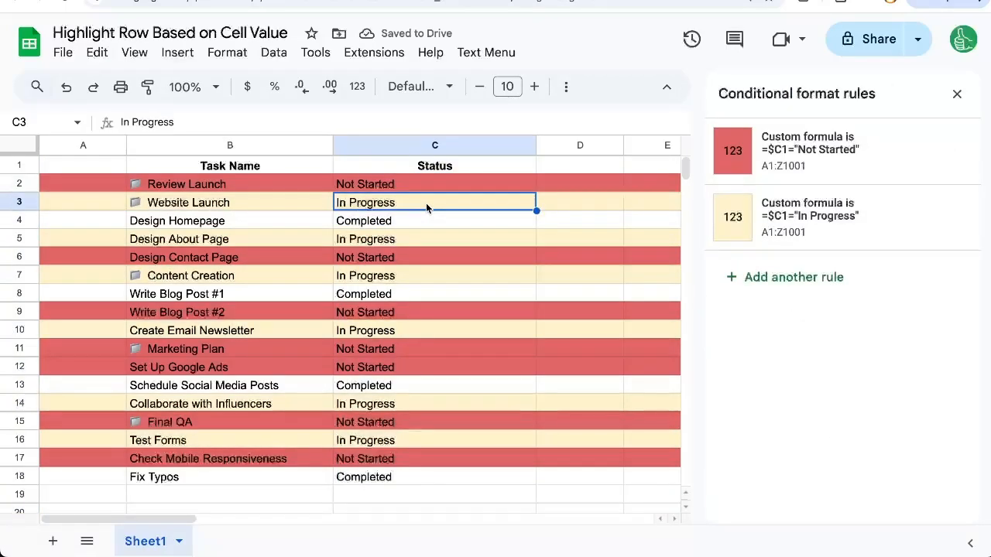
type("Not Started")
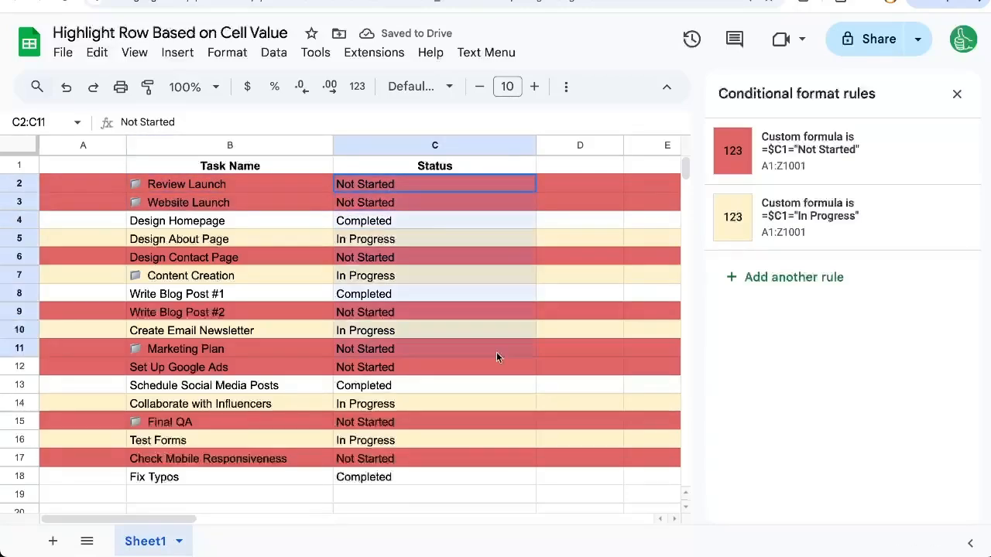
Add a dropdown to C2:C18 with the three statuses, displayed as arrows, and save it.
right_click(433, 348)
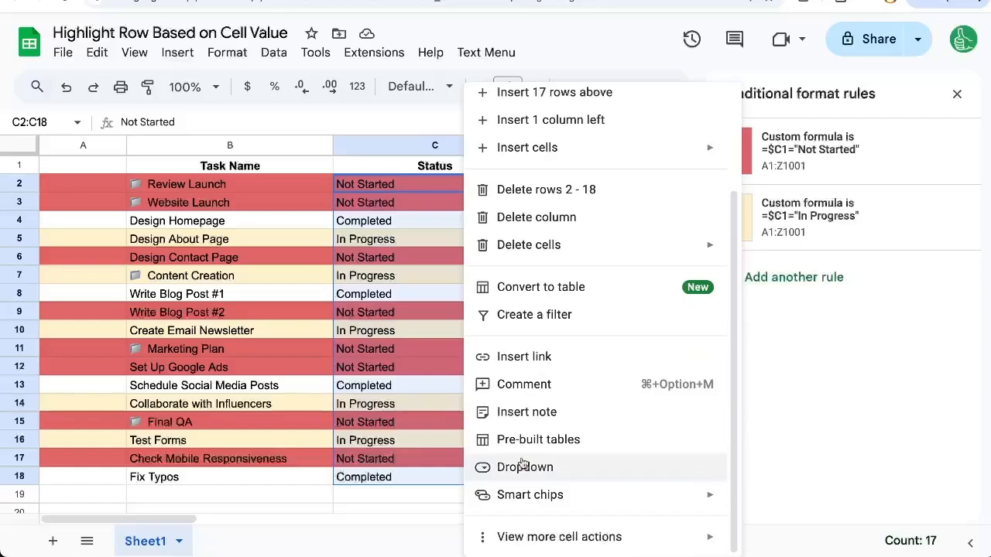
left_click(523, 468)
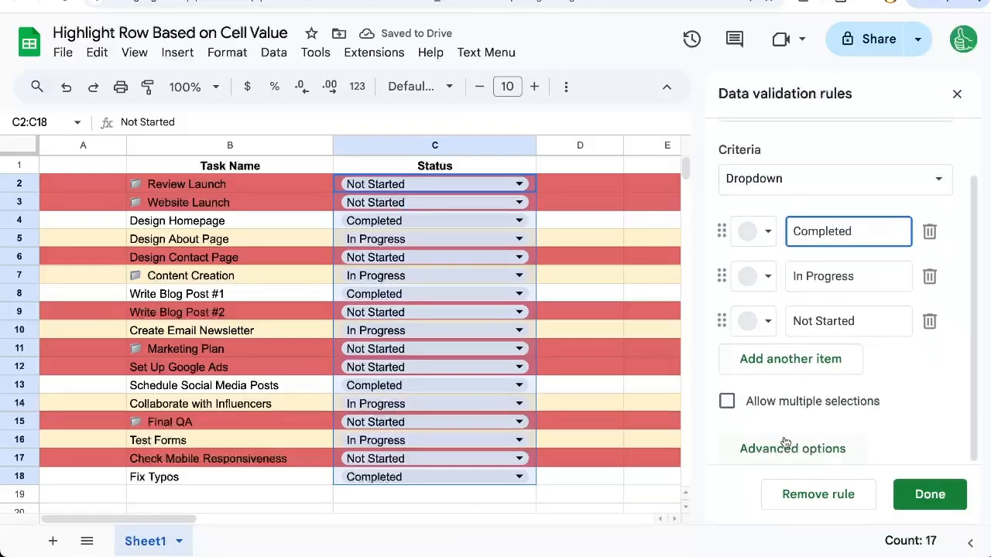
left_click(793, 449)
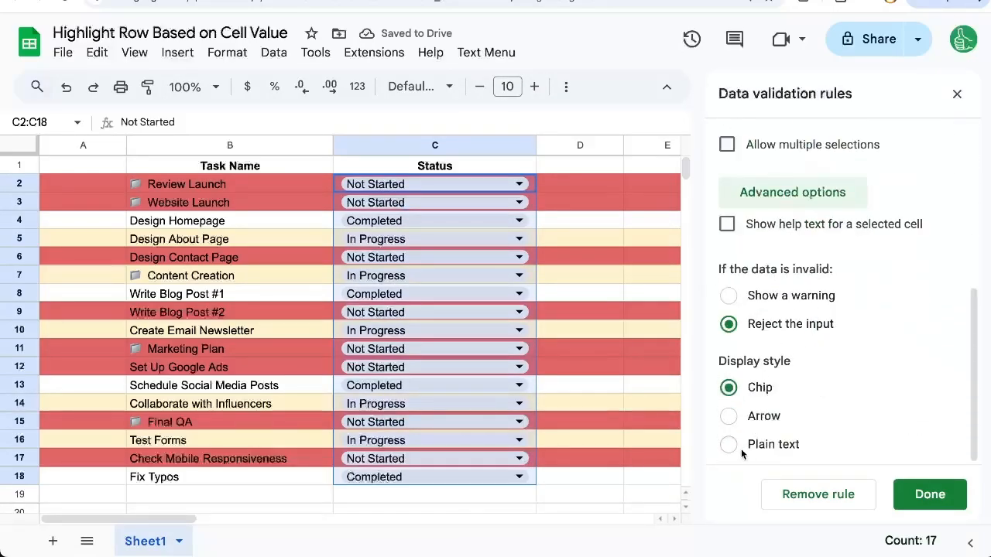
left_click(728, 415)
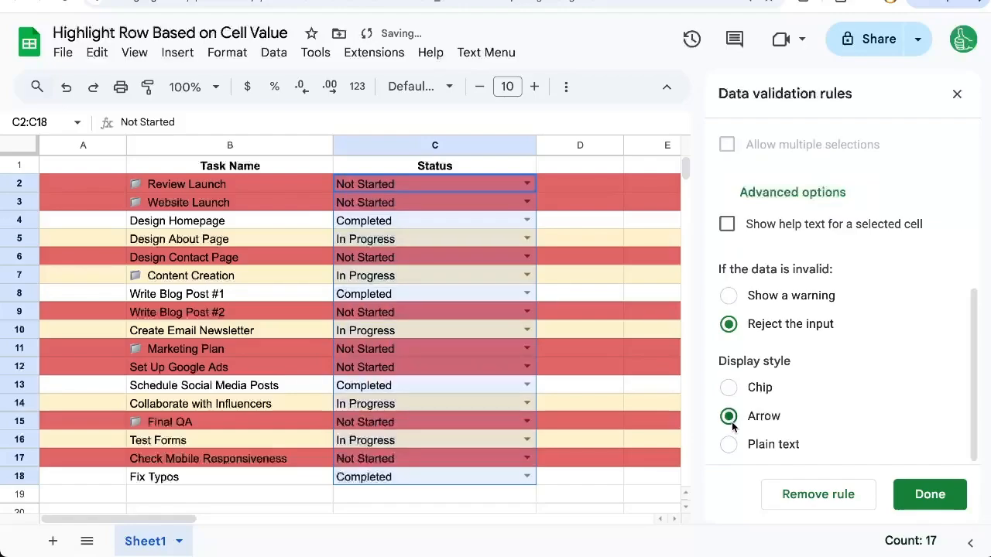
left_click(929, 494)
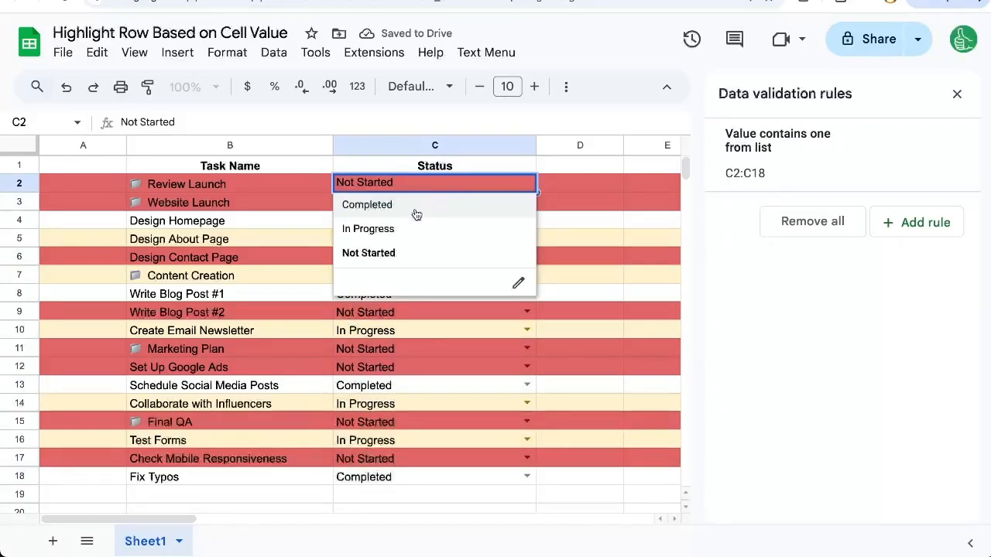
Choose In Progress from the dropdowns for Review Launch and Website Launch, turning both rows yellow.
left_click(369, 230)
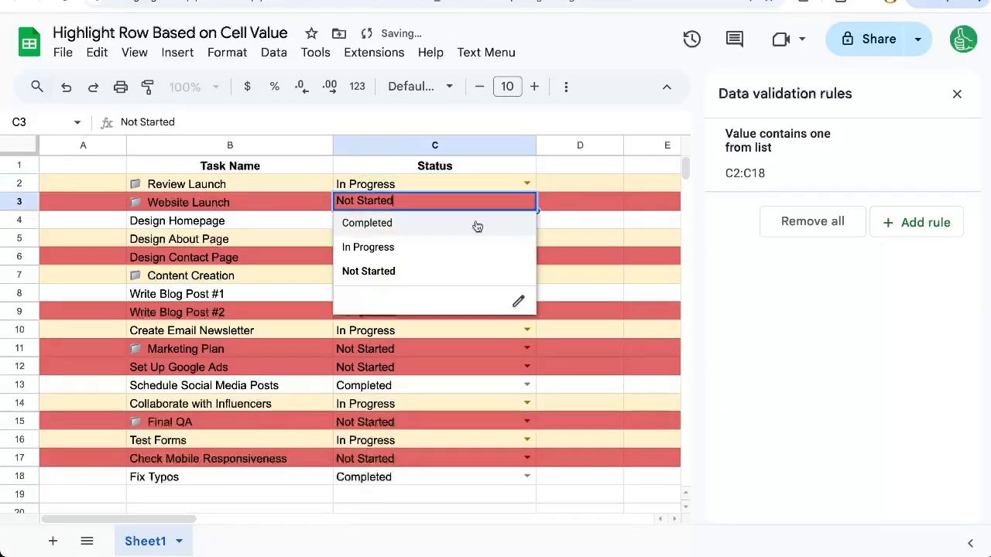
left_click(369, 248)
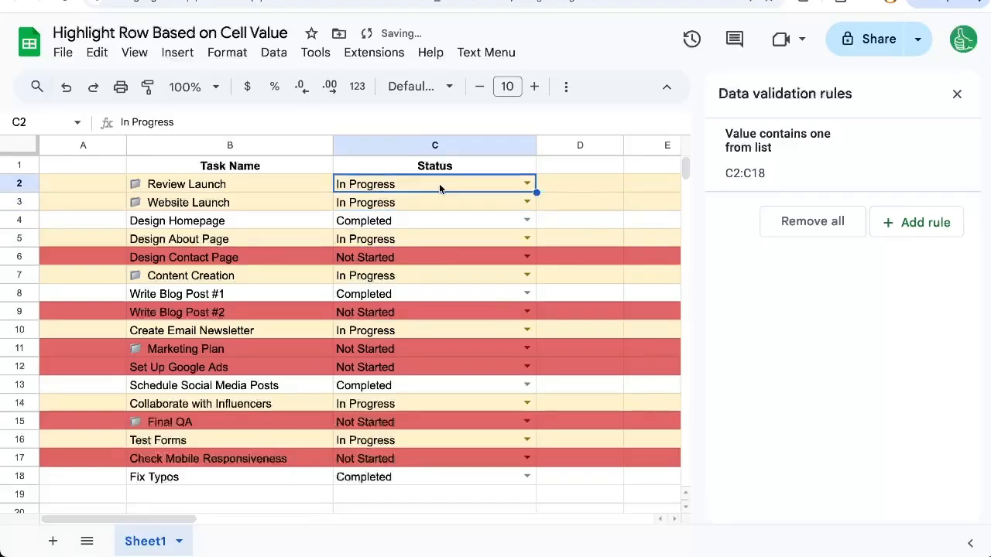
left_click(230, 201)
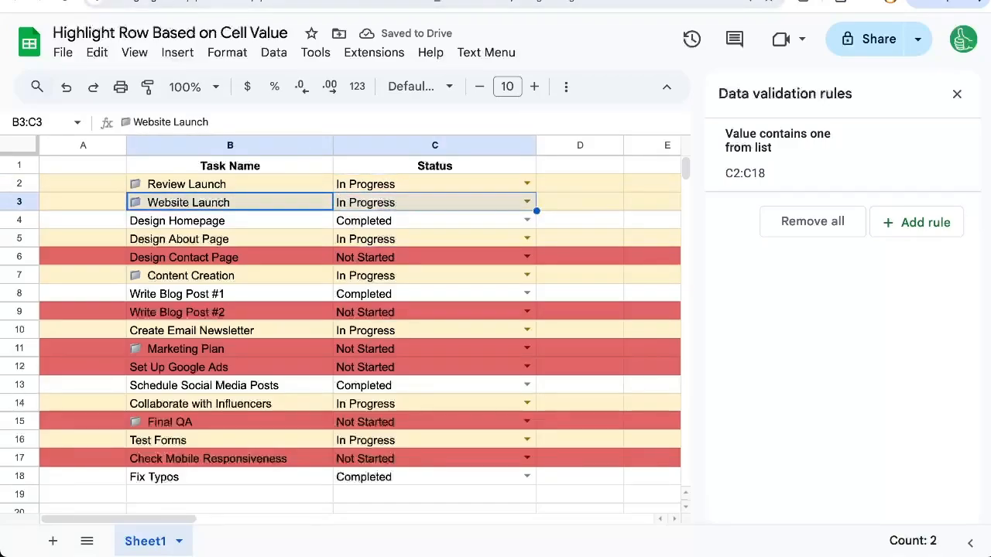